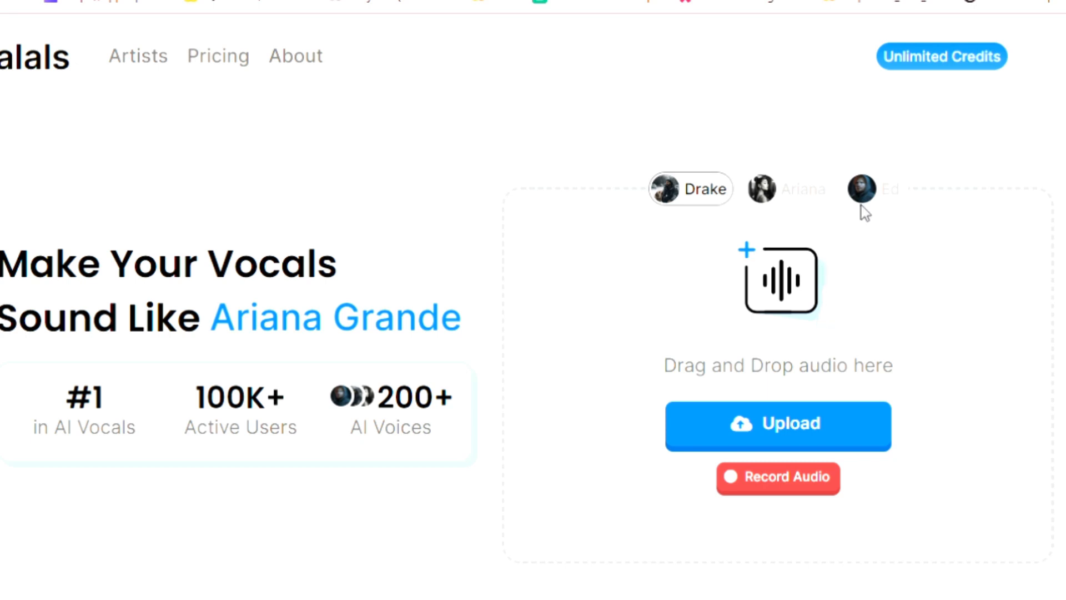
Step: Reach the Trending AI Voices and Lalals Originals sections with voices like Drake and Ed Sheeran
{"action": "left_click", "coordinate": [860, 189]}
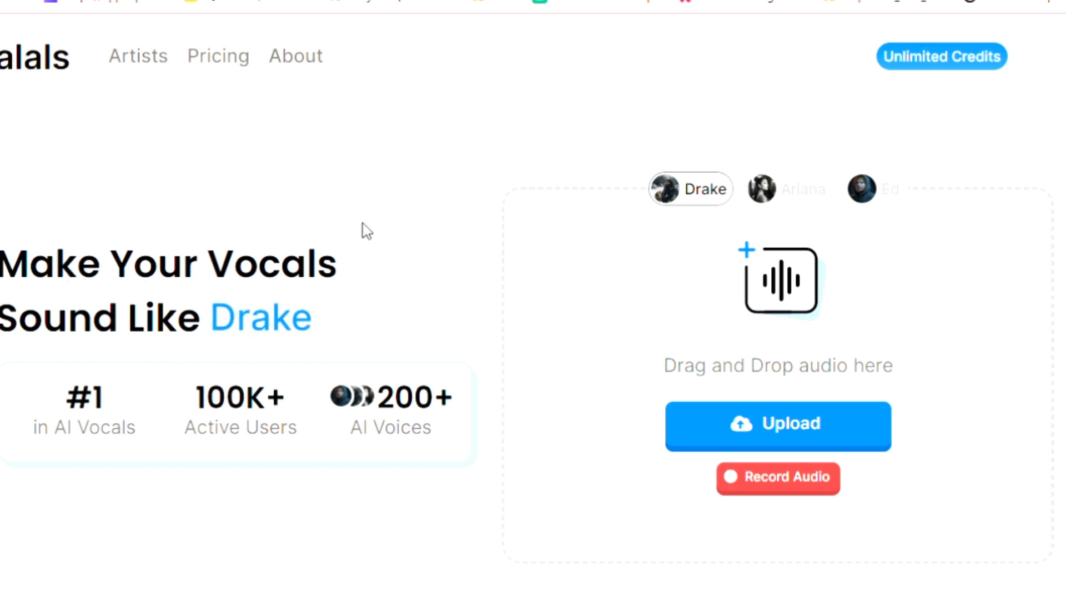
{"action": "scroll", "scroll_direction": "down", "scroll_amount": 3}
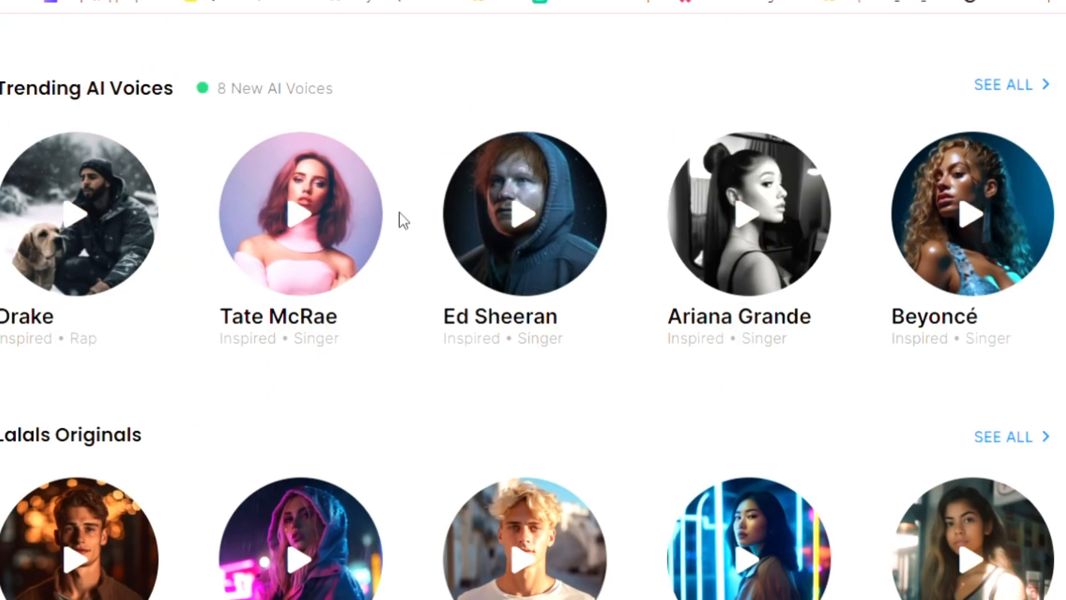
{"action": "mouse_move", "coordinate": [1012, 87]}
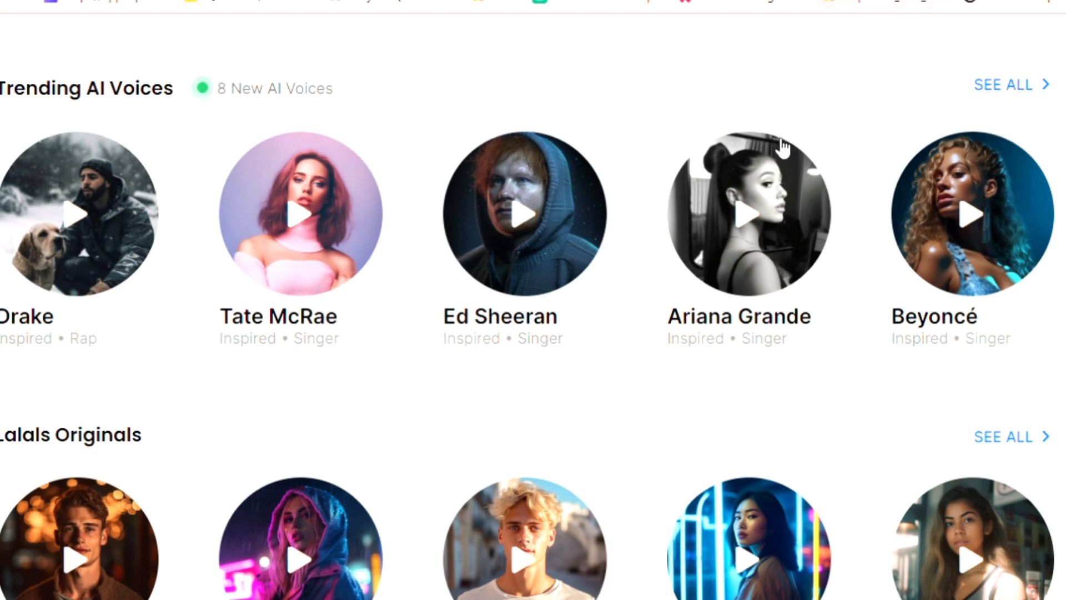
{"action": "mouse_move", "coordinate": [212, 358]}
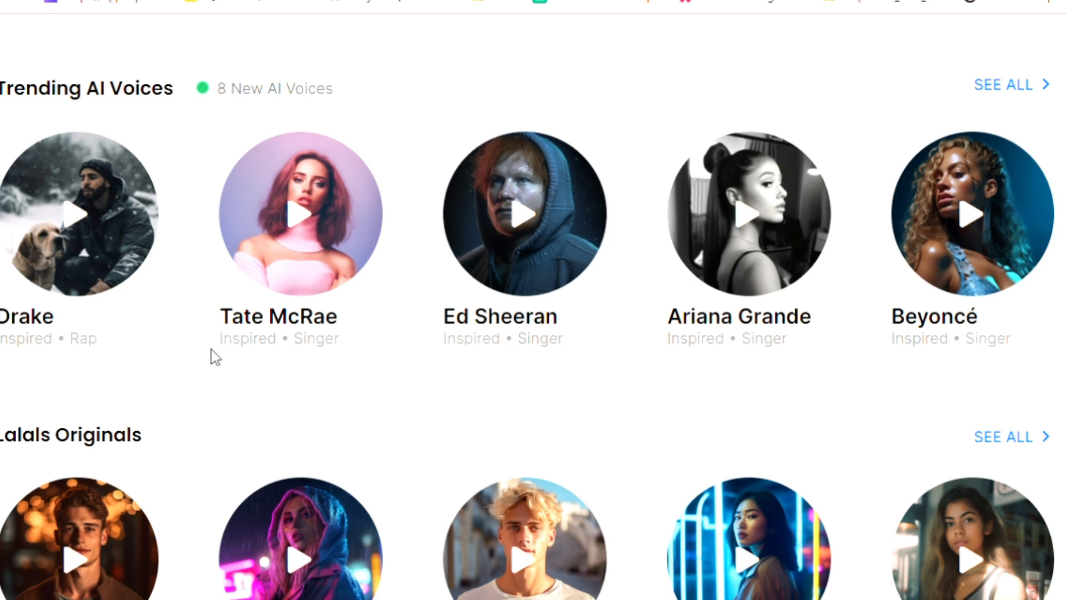
{"action": "mouse_move", "coordinate": [705, 323]}
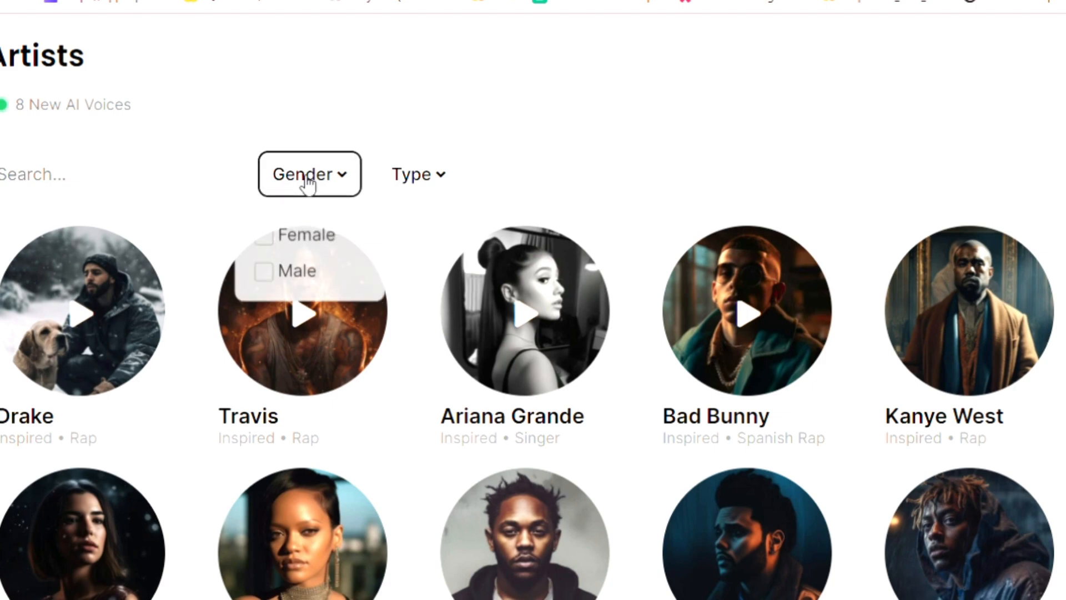
Step: Dismiss the Gender filter and scroll the Artists grid down to the Post Malone card
{"action": "left_click", "coordinate": [417, 173]}
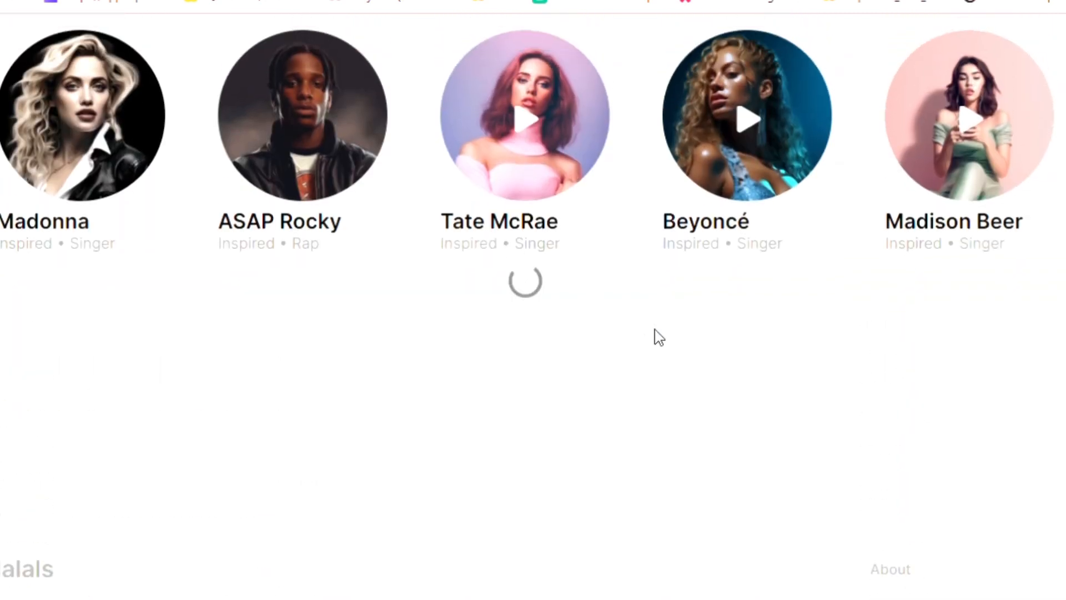
{"action": "scroll", "scroll_direction": "down", "scroll_amount": 3}
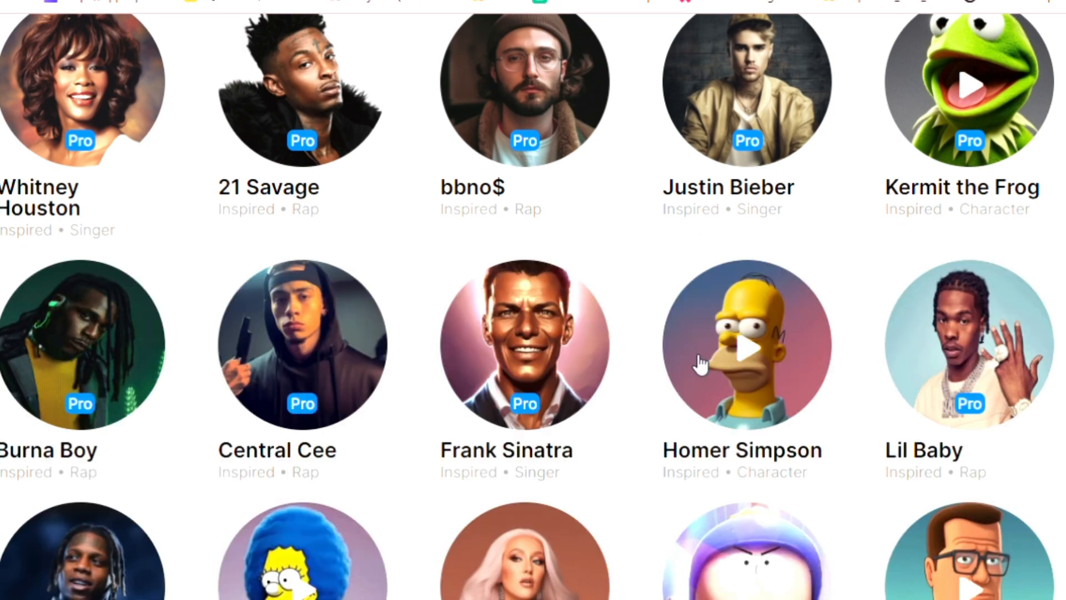
{"action": "scroll", "scroll_direction": "down", "scroll_amount": 3}
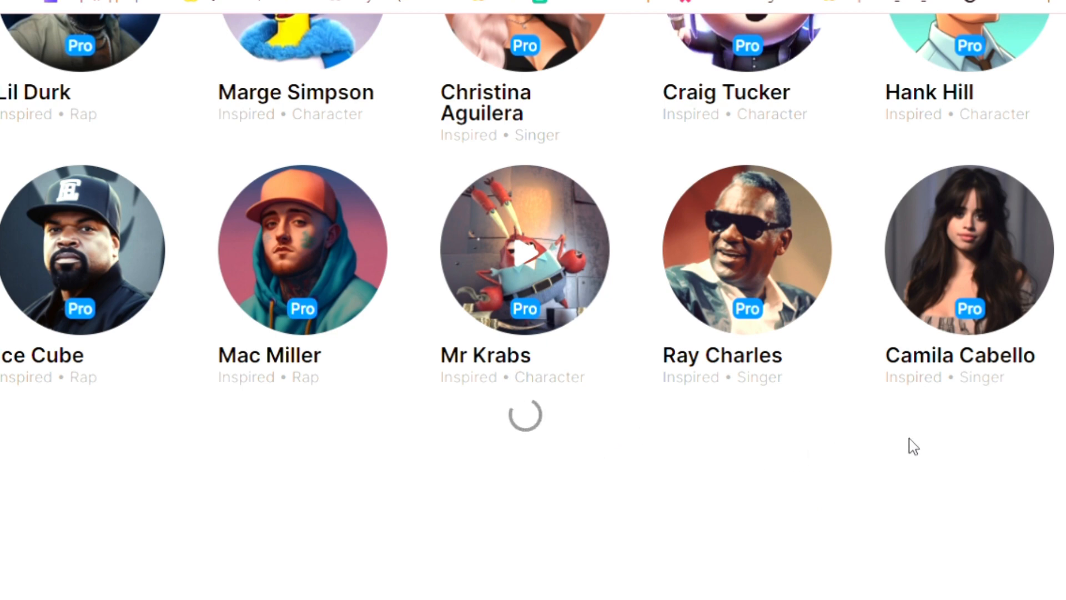
{"action": "scroll", "scroll_direction": "down", "scroll_amount": 3}
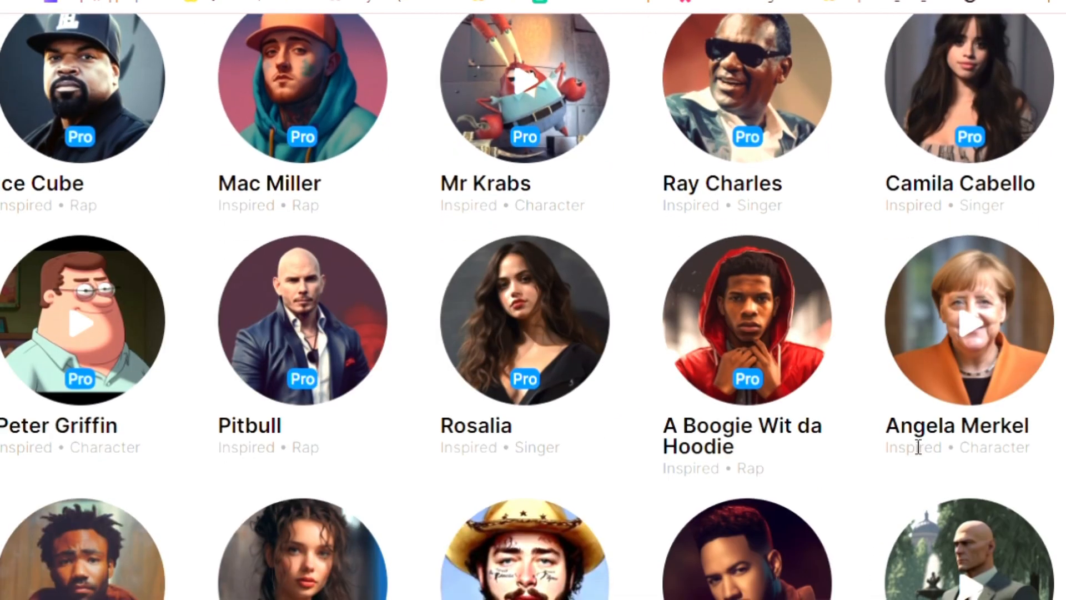
{"action": "scroll", "scroll_direction": "down", "scroll_amount": 3}
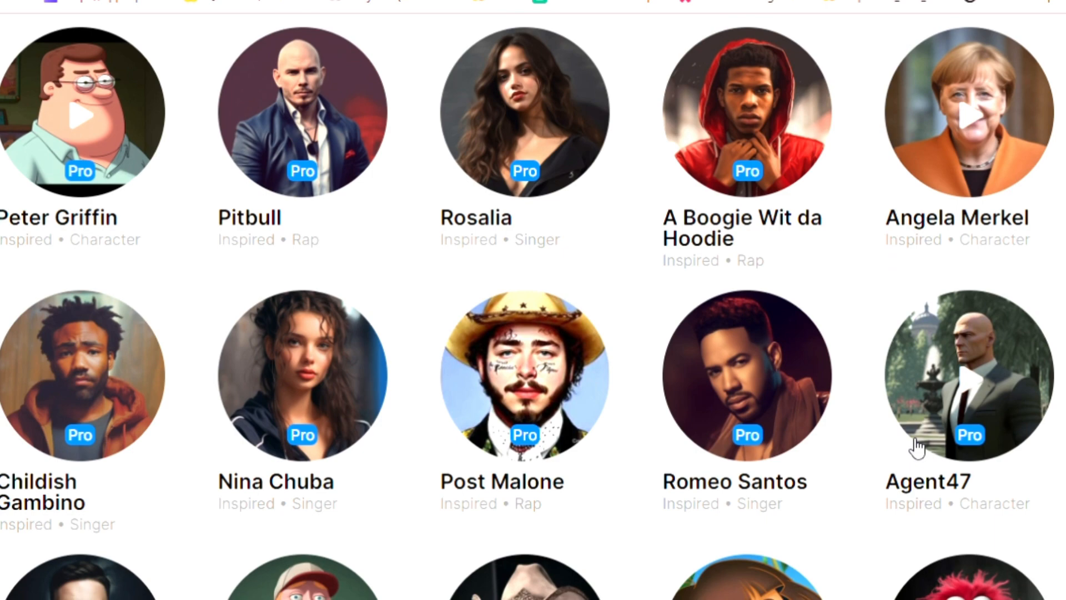
{"action": "scroll", "scroll_direction": "down", "scroll_amount": 3}
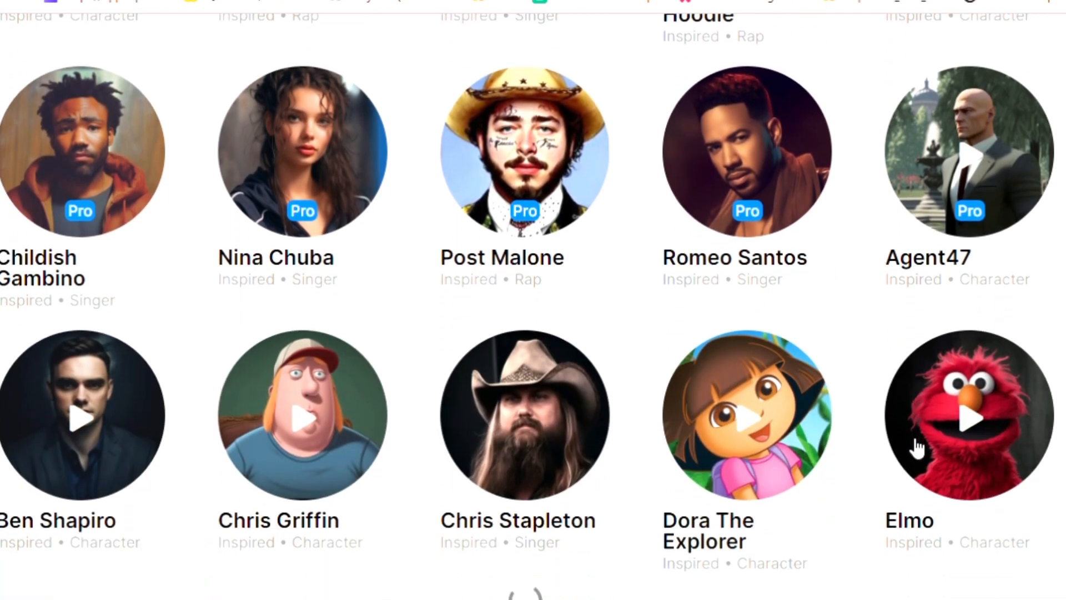
{"action": "scroll", "scroll_direction": "down", "scroll_amount": 3}
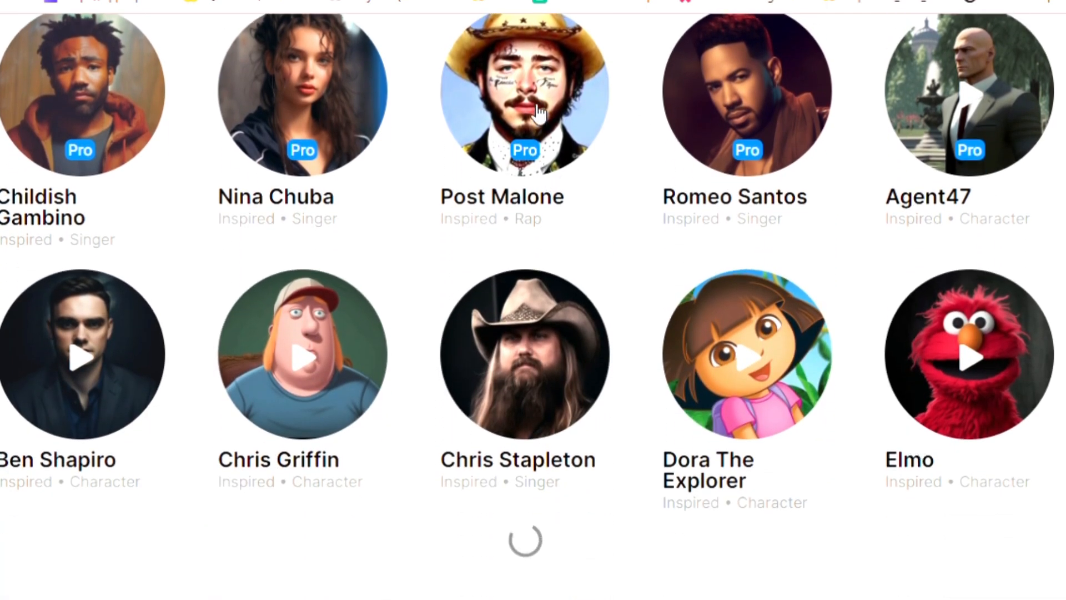
{"action": "scroll", "scroll_direction": "down", "scroll_amount": 3}
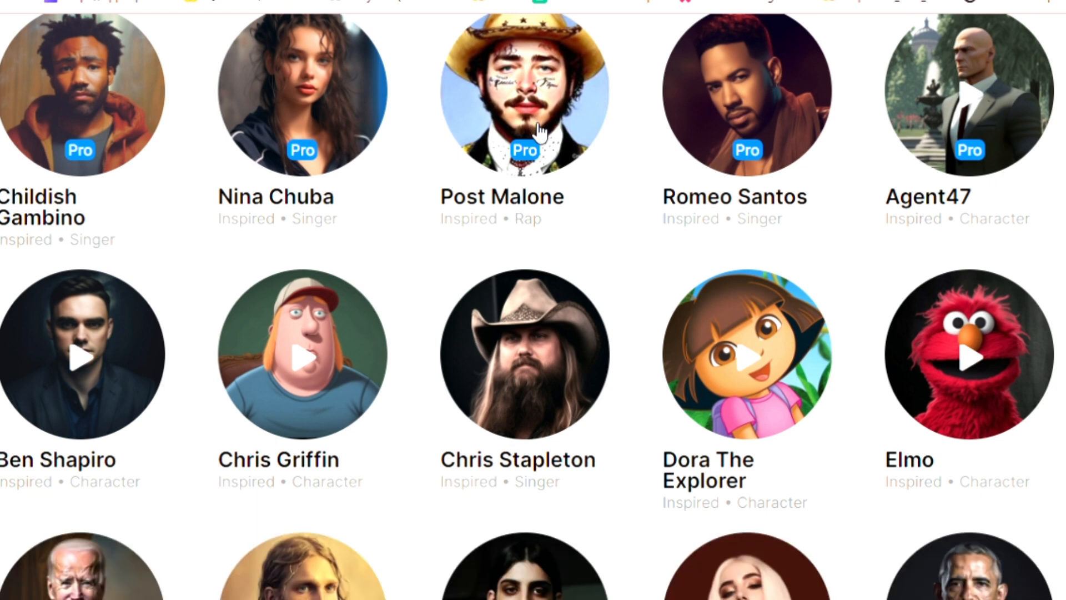
Step: Open the Post Malone voice page showing the Upload and Record Audio options
{"action": "left_click", "coordinate": [531, 98]}
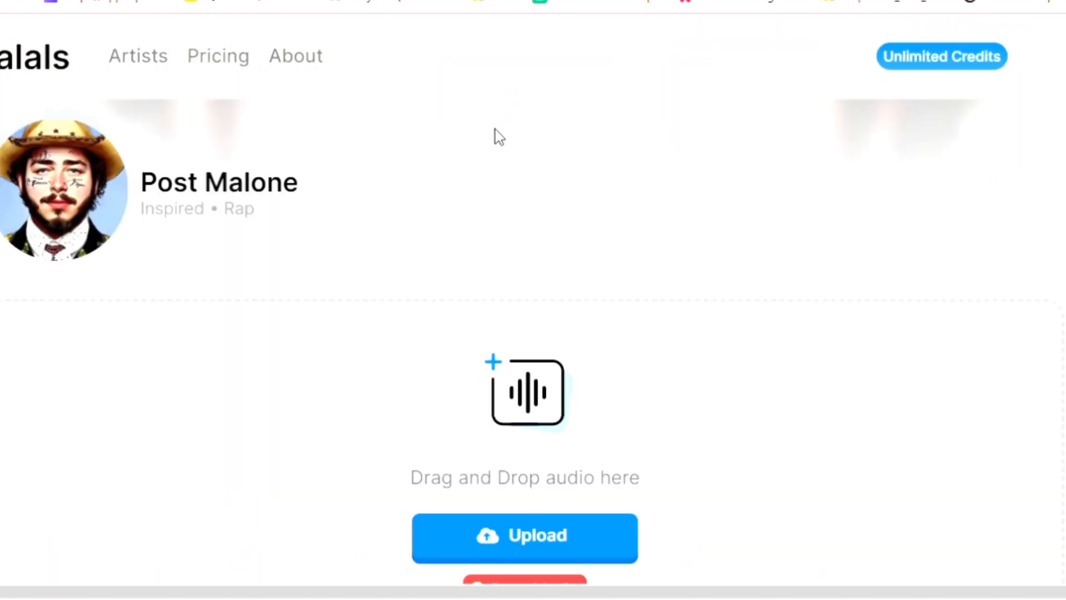
{"action": "scroll", "scroll_direction": "down", "scroll_amount": 3}
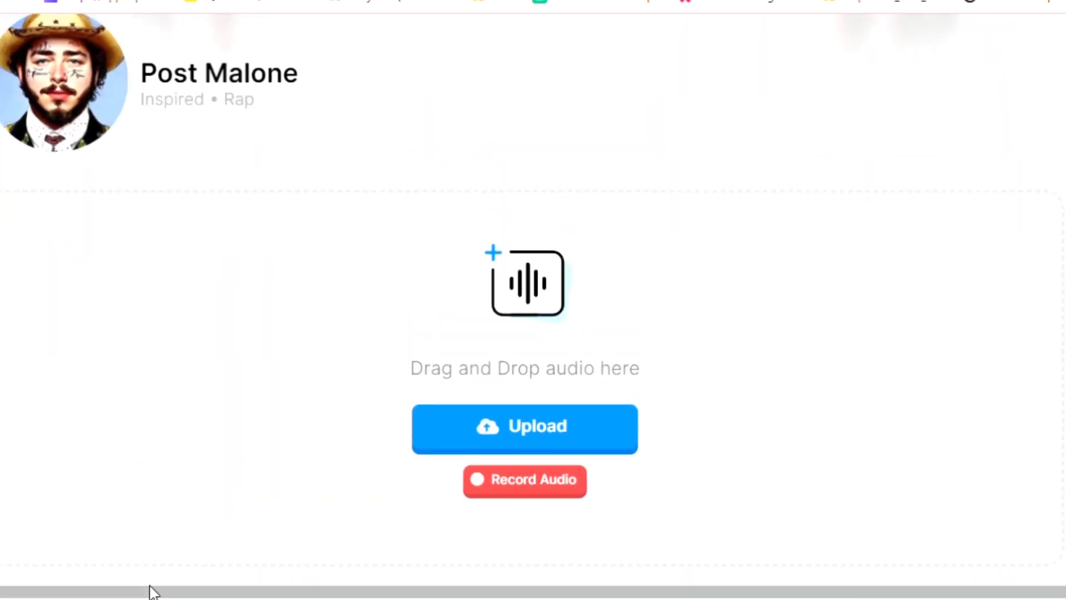
{"action": "mouse_move", "coordinate": [266, 531]}
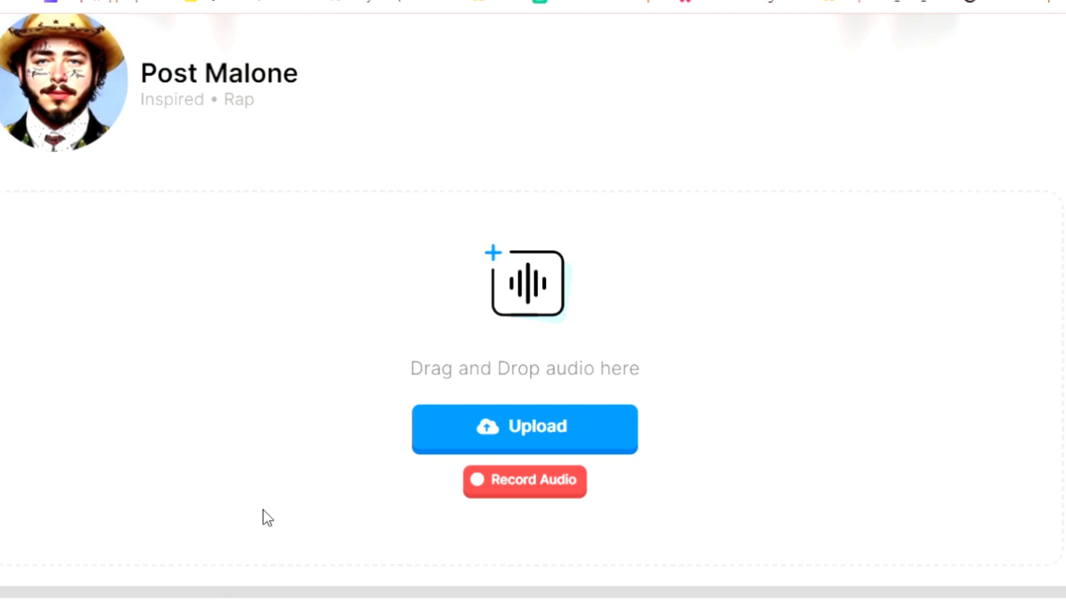
{"action": "mouse_move", "coordinate": [256, 528]}
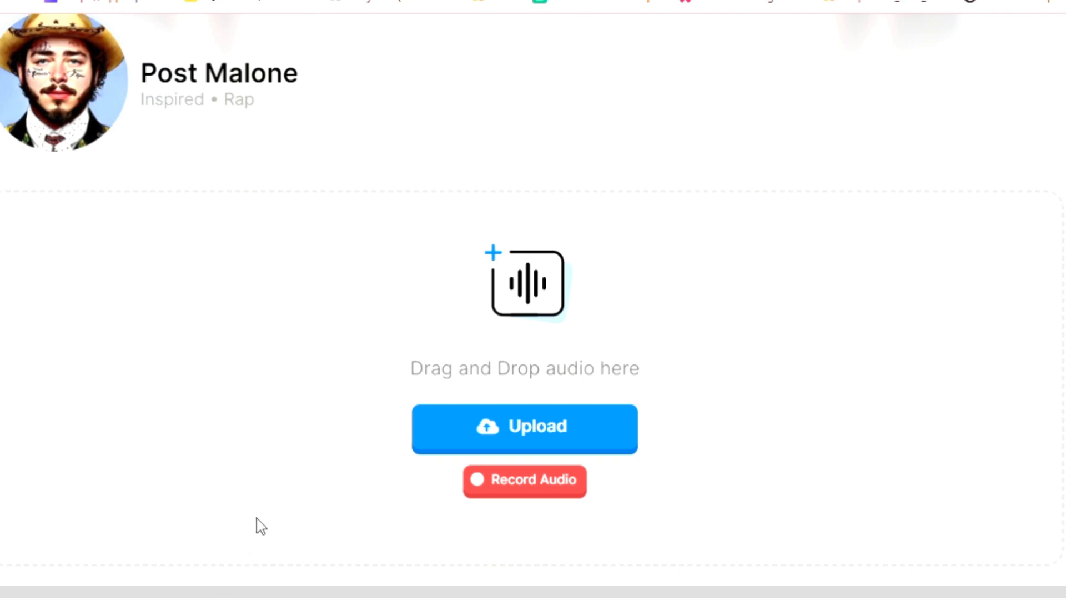
{"action": "mouse_move", "coordinate": [288, 428]}
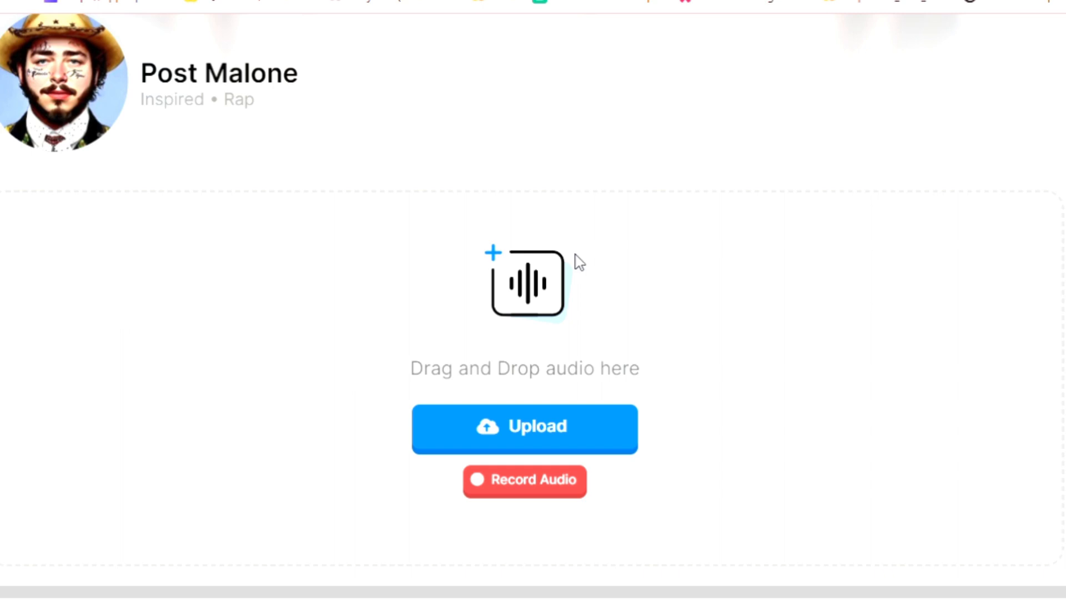
Step: Upload an audio track and let its conversion to Post Malone vocals reach 100%
{"action": "left_click", "coordinate": [524, 429]}
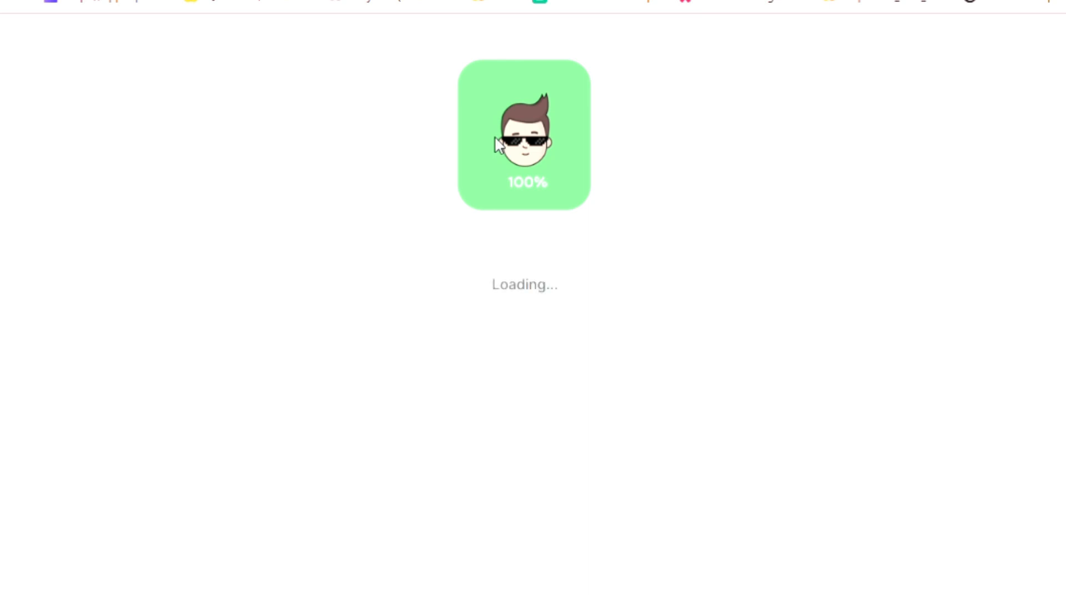
{"action": "mouse_move", "coordinate": [509, 150]}
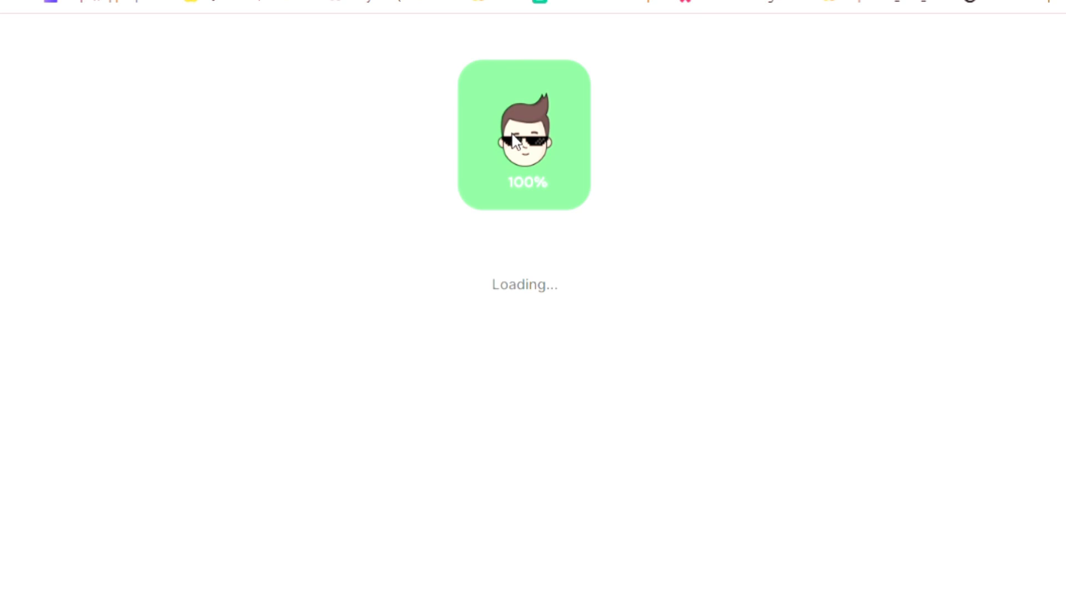
{"action": "mouse_move", "coordinate": [526, 127]}
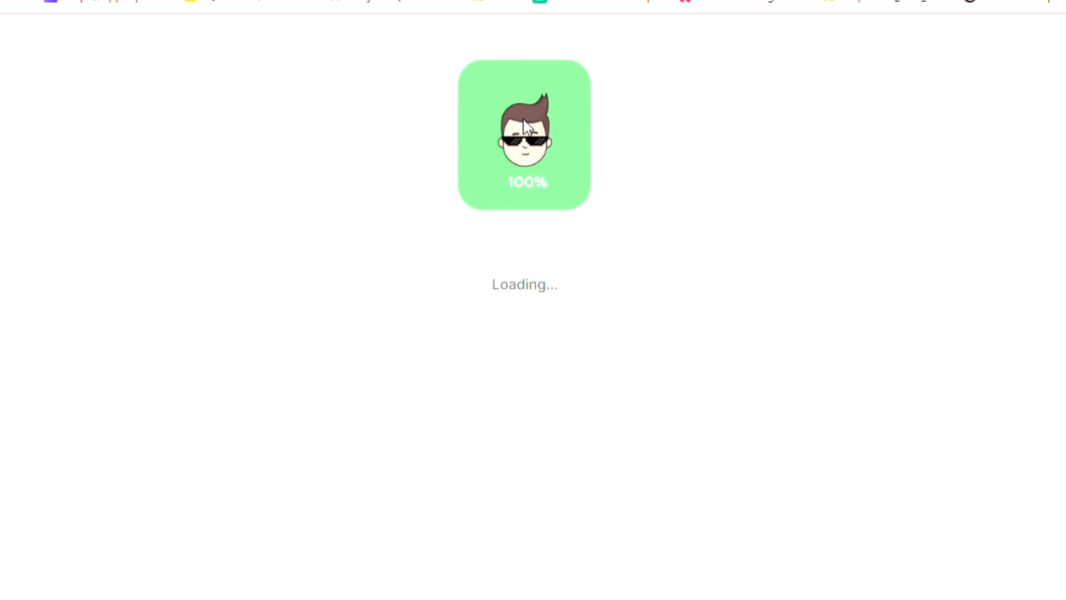
{"action": "mouse_move", "coordinate": [704, 229]}
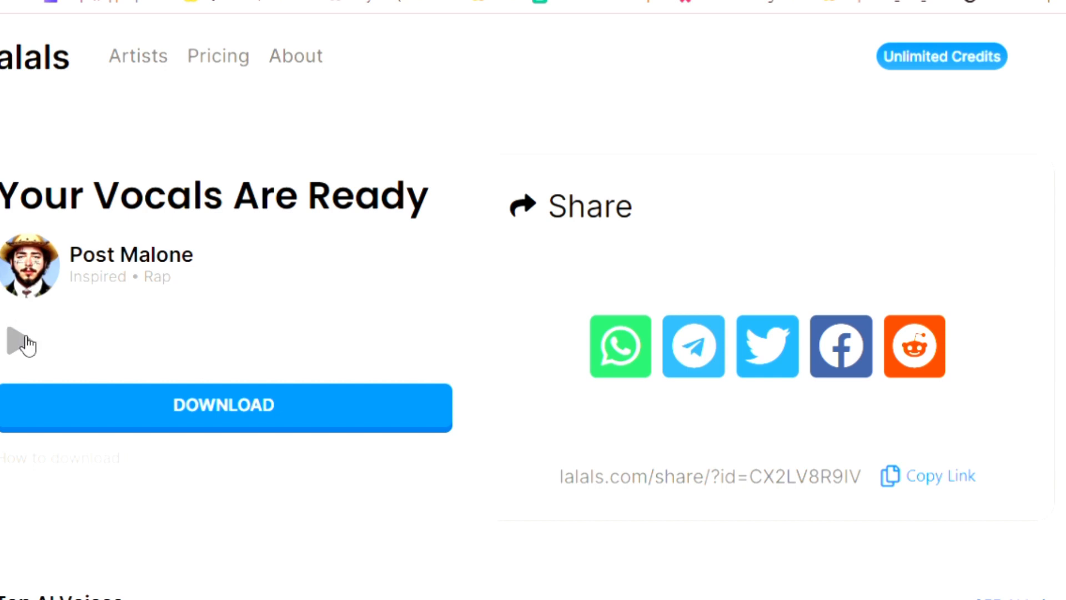
Step: Preview the generated Post Malone vocals, pausing the playback, before downloading the .wav
{"action": "left_click", "coordinate": [13, 342]}
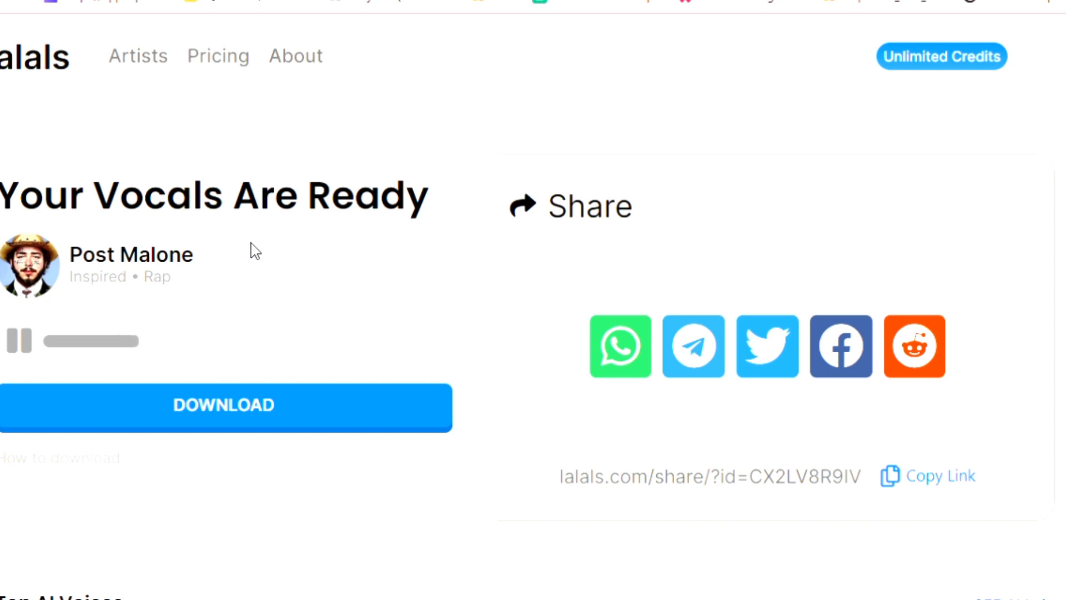
{"action": "mouse_move", "coordinate": [38, 306]}
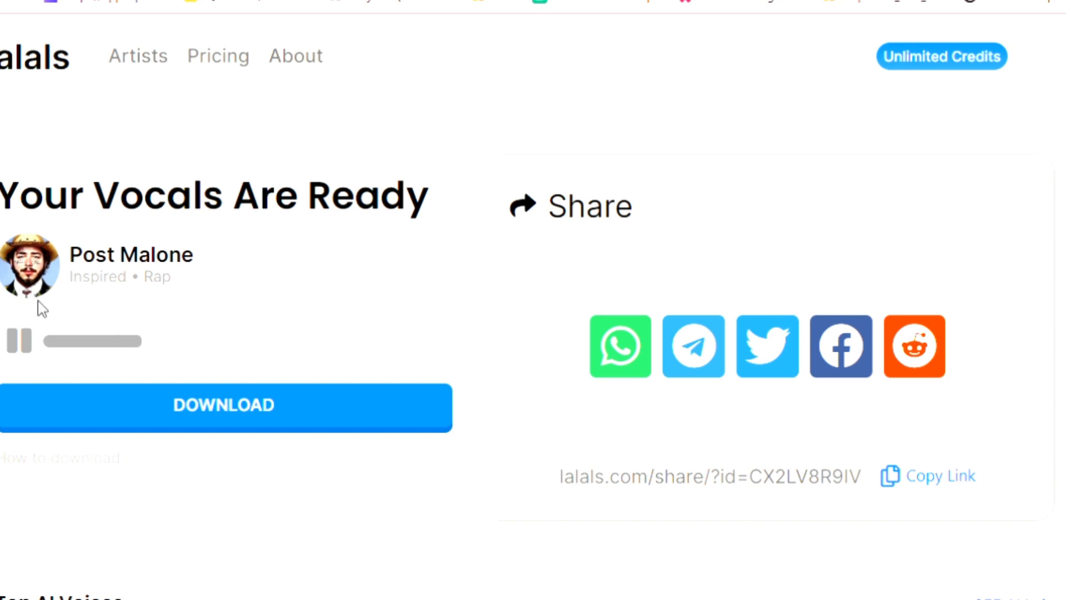
{"action": "left_click", "coordinate": [17, 342]}
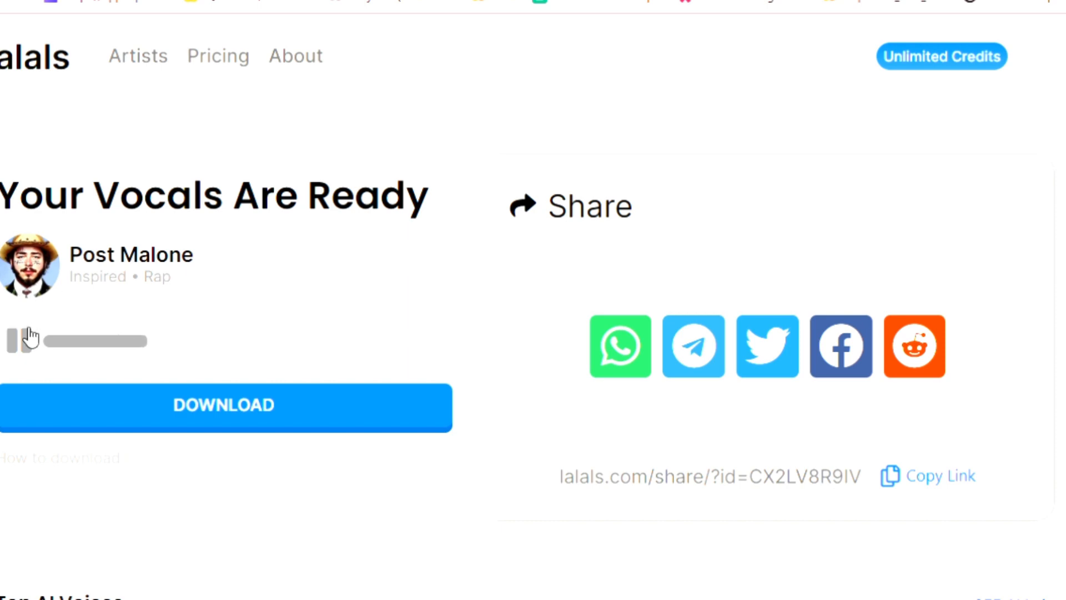
{"action": "left_click", "coordinate": [16, 342]}
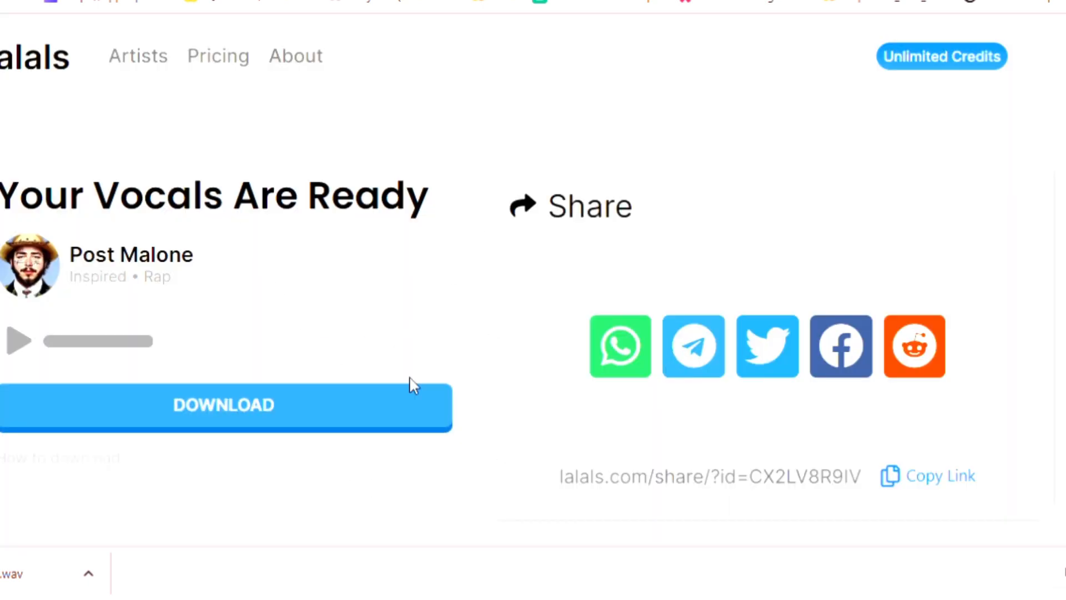
{"action": "mouse_move", "coordinate": [860, 34]}
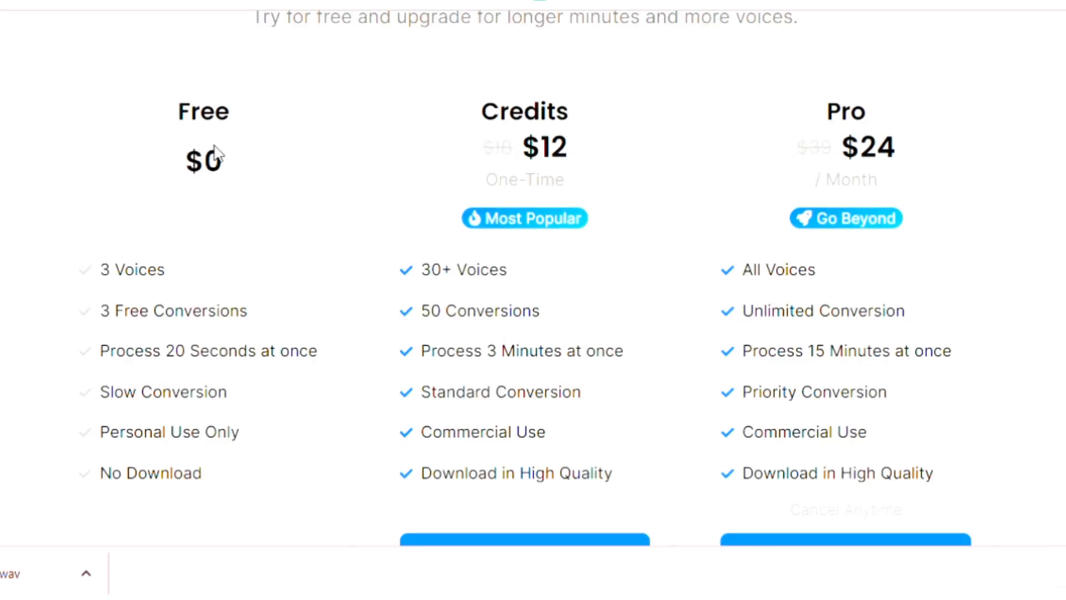
{"action": "mouse_move", "coordinate": [193, 167]}
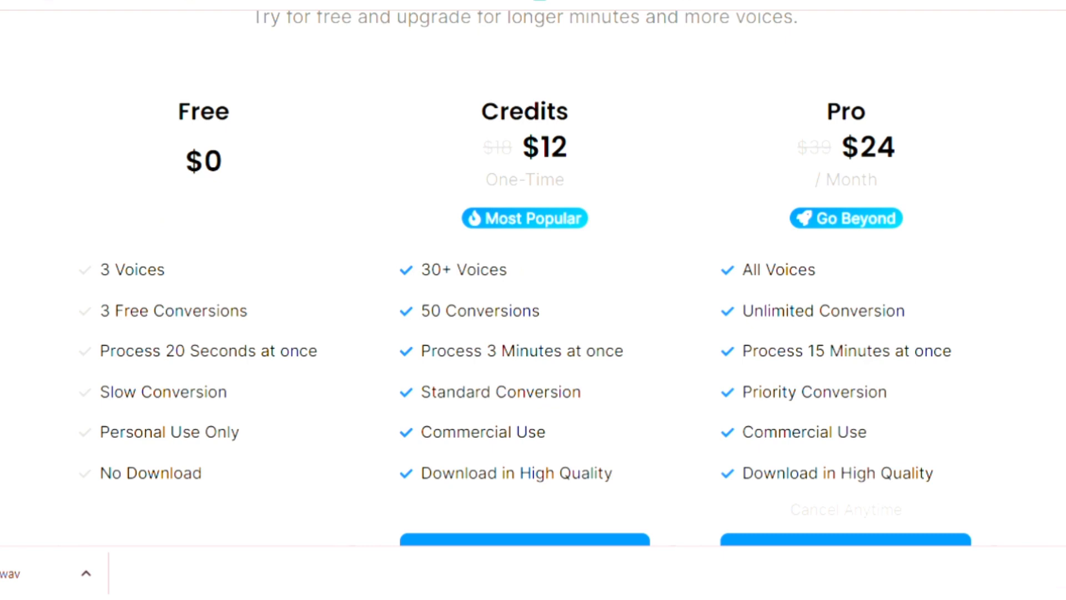
{"action": "mouse_move", "coordinate": [162, 242]}
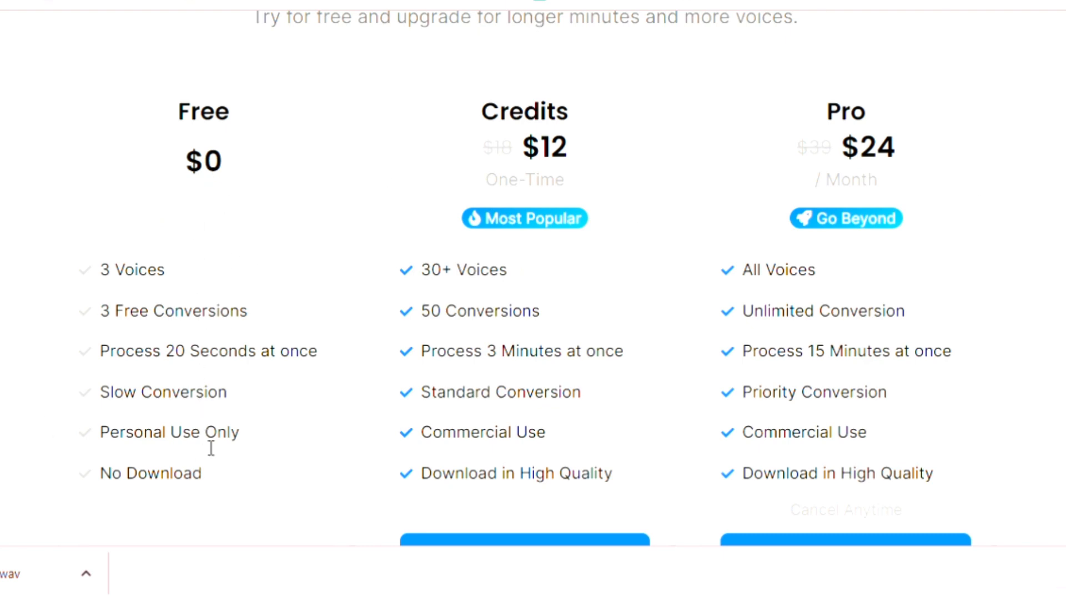
{"action": "mouse_move", "coordinate": [538, 373]}
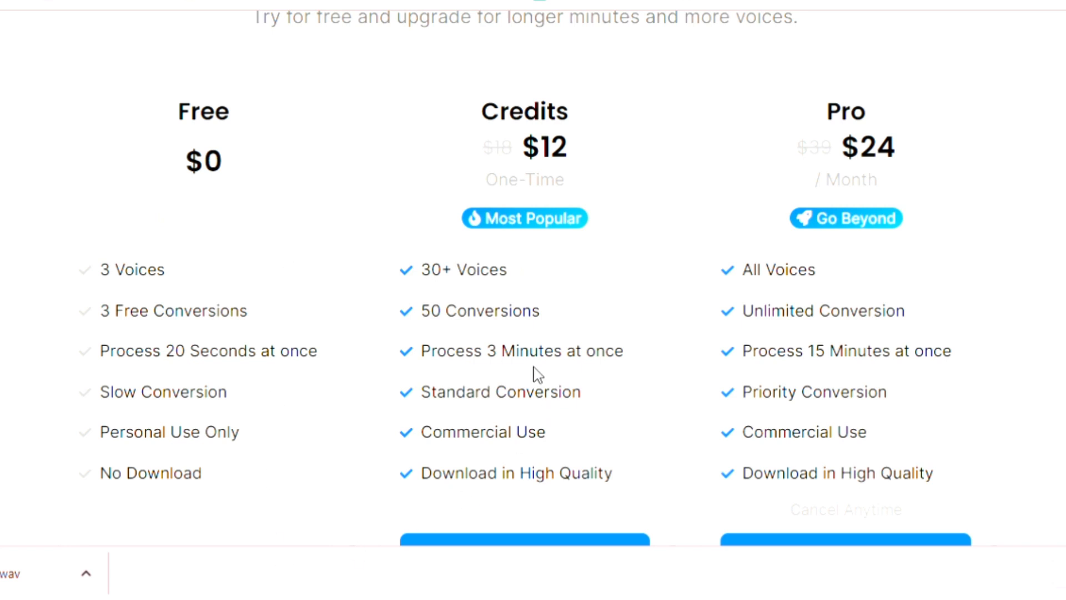
Step: Scroll through the Free, Credits and Pro plan cards down to the Packages FAQ
{"action": "scroll", "scroll_direction": "down", "scroll_amount": 3}
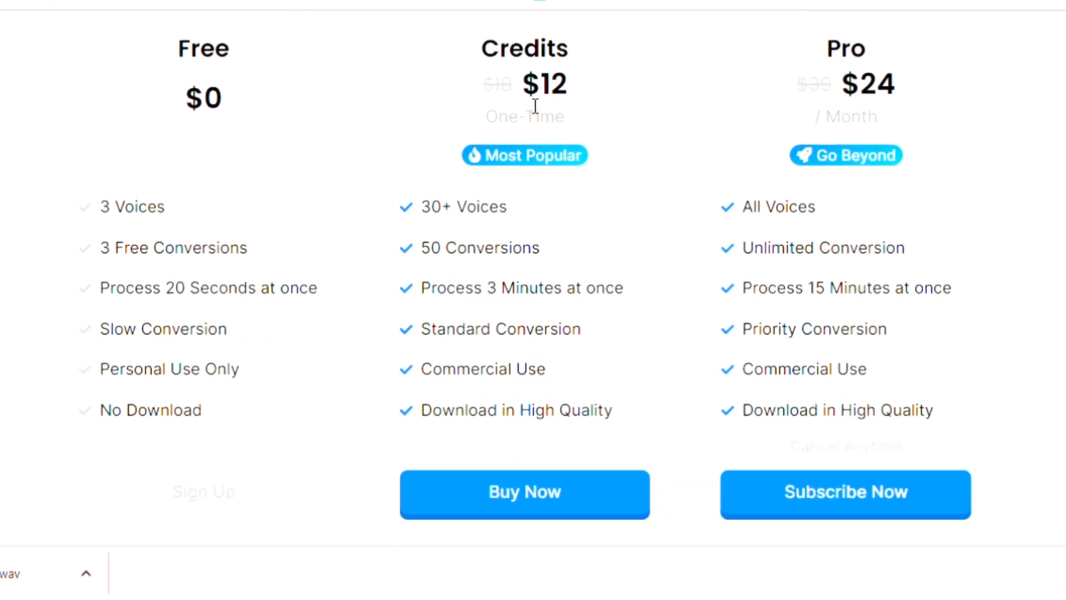
{"action": "mouse_move", "coordinate": [560, 127]}
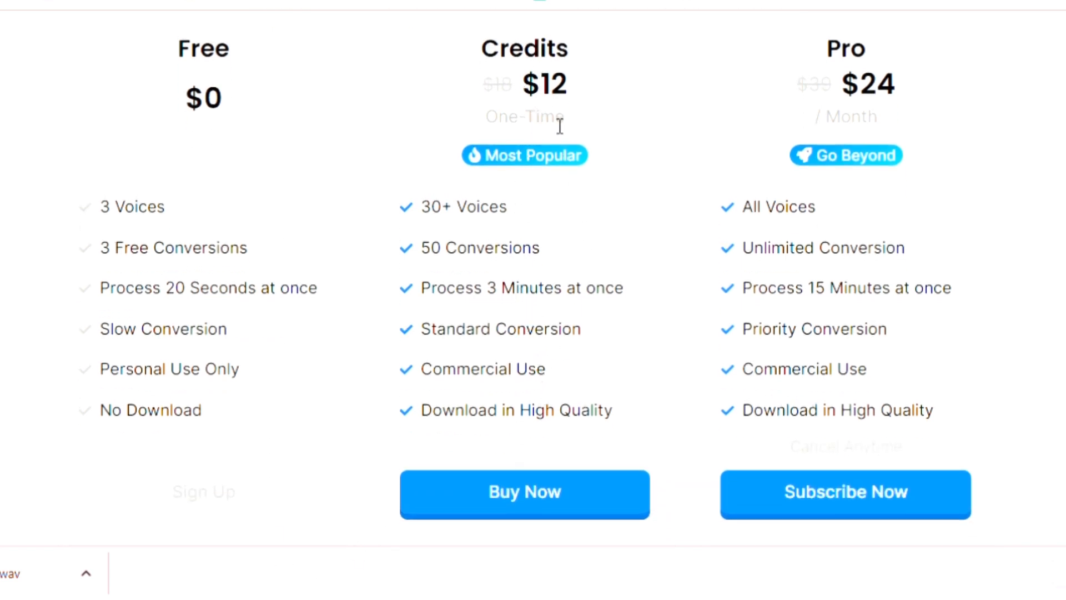
{"action": "mouse_move", "coordinate": [893, 212]}
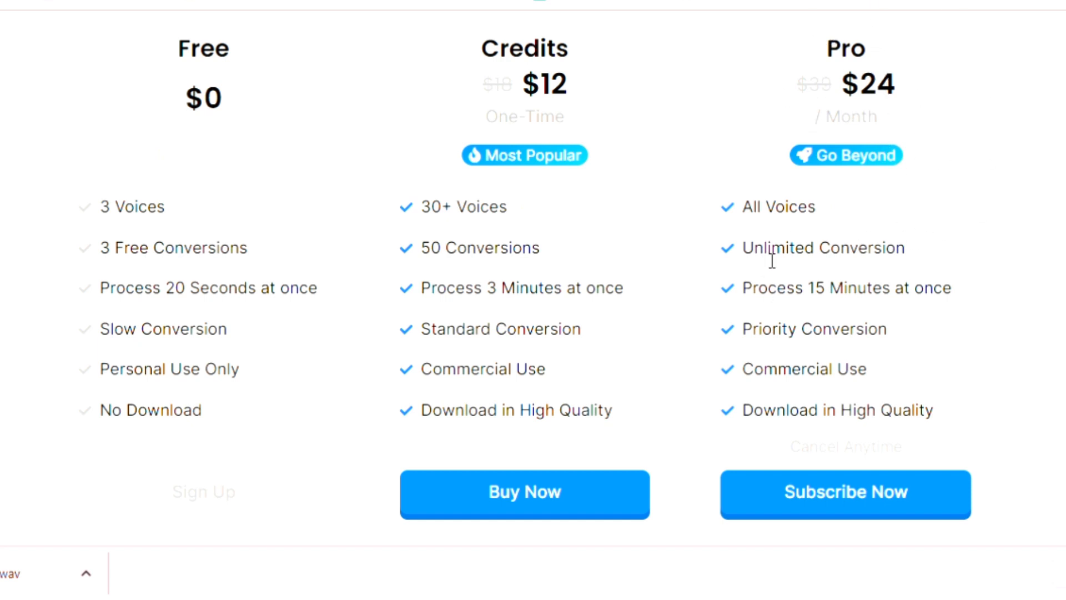
{"action": "mouse_move", "coordinate": [828, 270]}
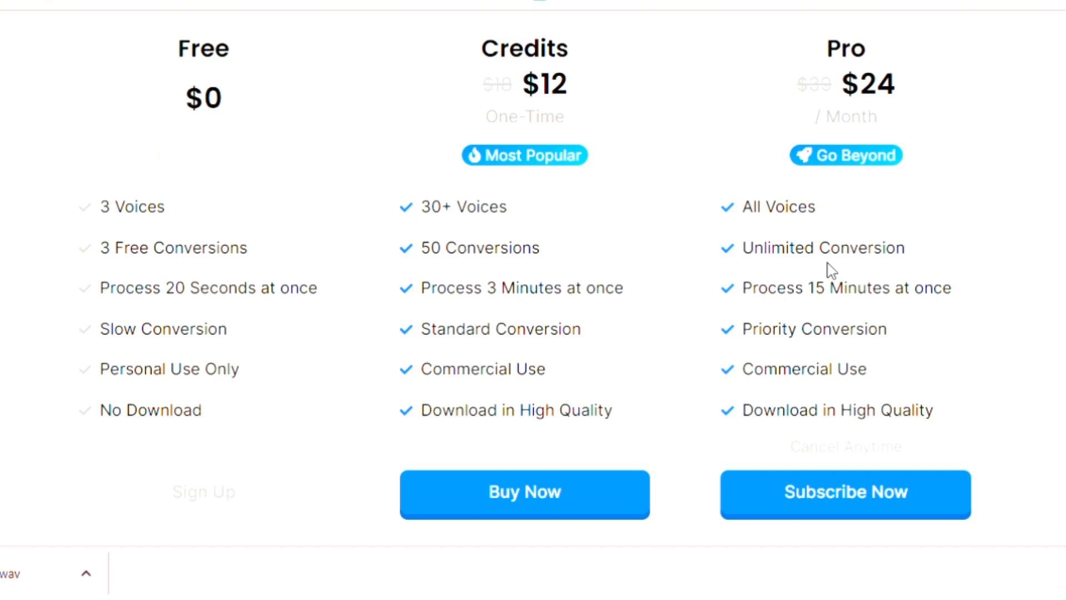
{"action": "mouse_move", "coordinate": [950, 303]}
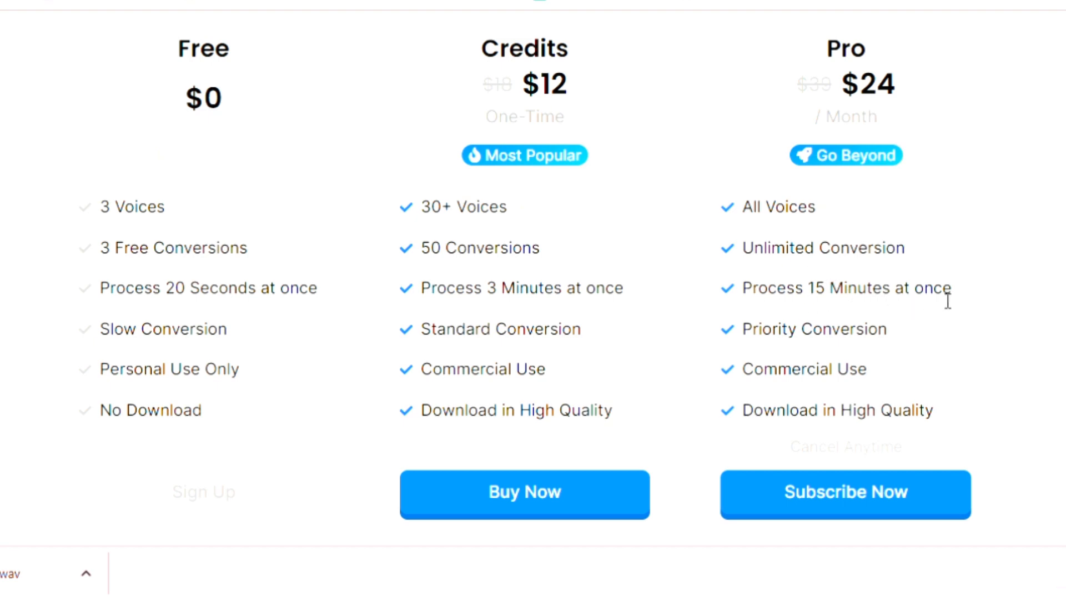
{"action": "scroll", "scroll_direction": "down", "scroll_amount": 3}
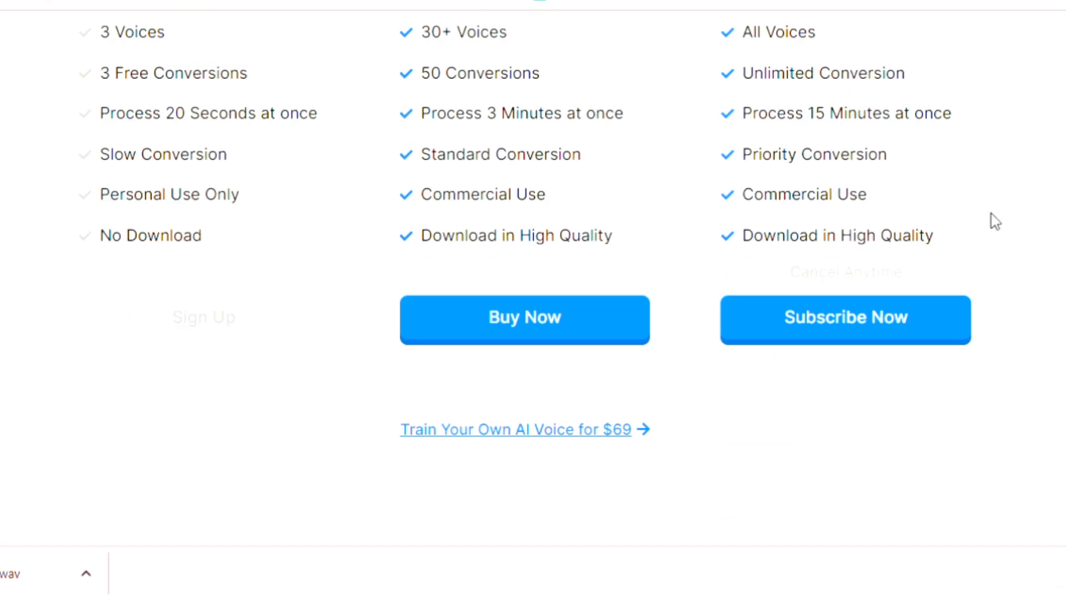
{"action": "scroll", "scroll_direction": "down", "scroll_amount": 3}
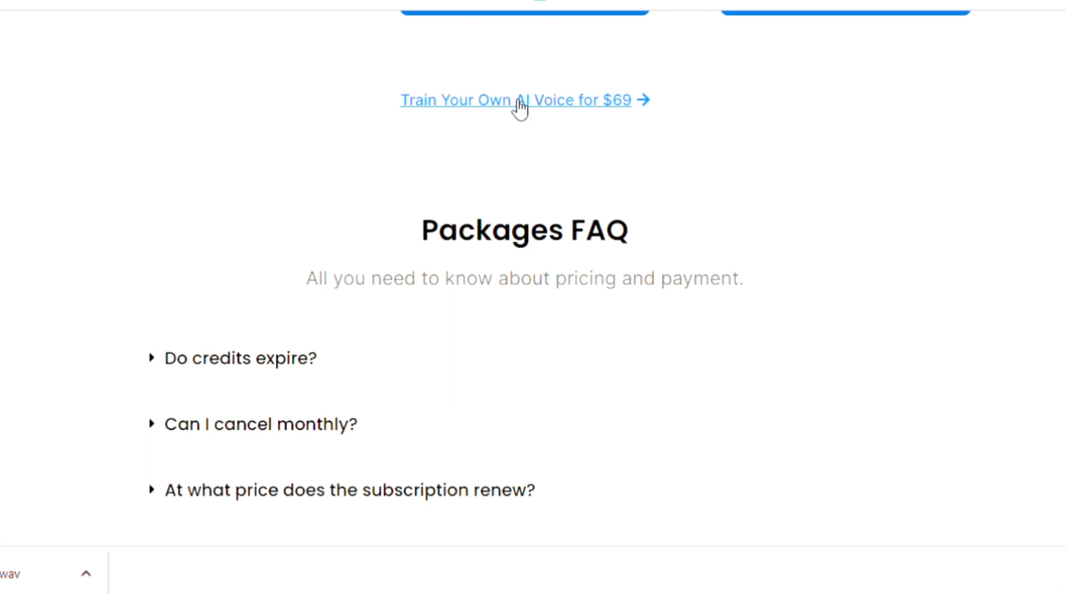
{"action": "mouse_move", "coordinate": [541, 113]}
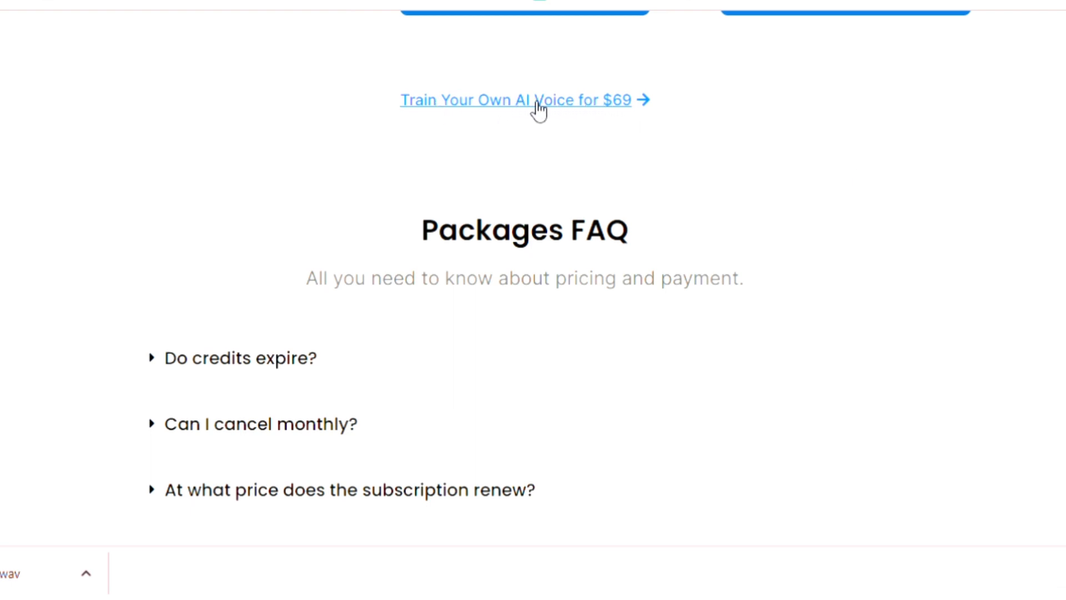
Step: Open the $69 Train Your Own AI Voice checkout and review the Improve Results add-on and Purchase
{"action": "left_click", "coordinate": [536, 100]}
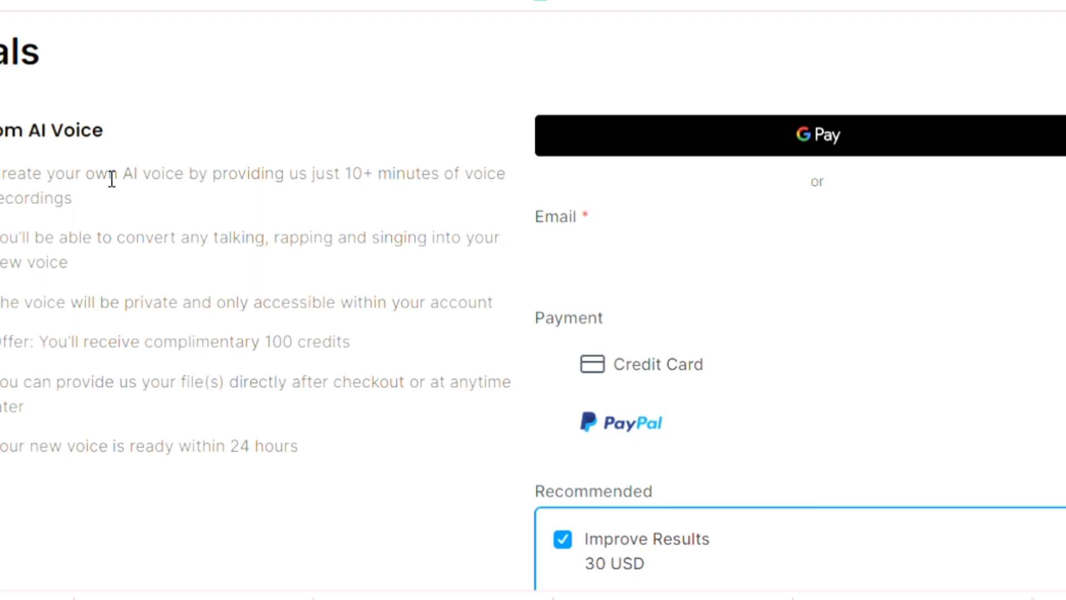
{"action": "mouse_move", "coordinate": [35, 228]}
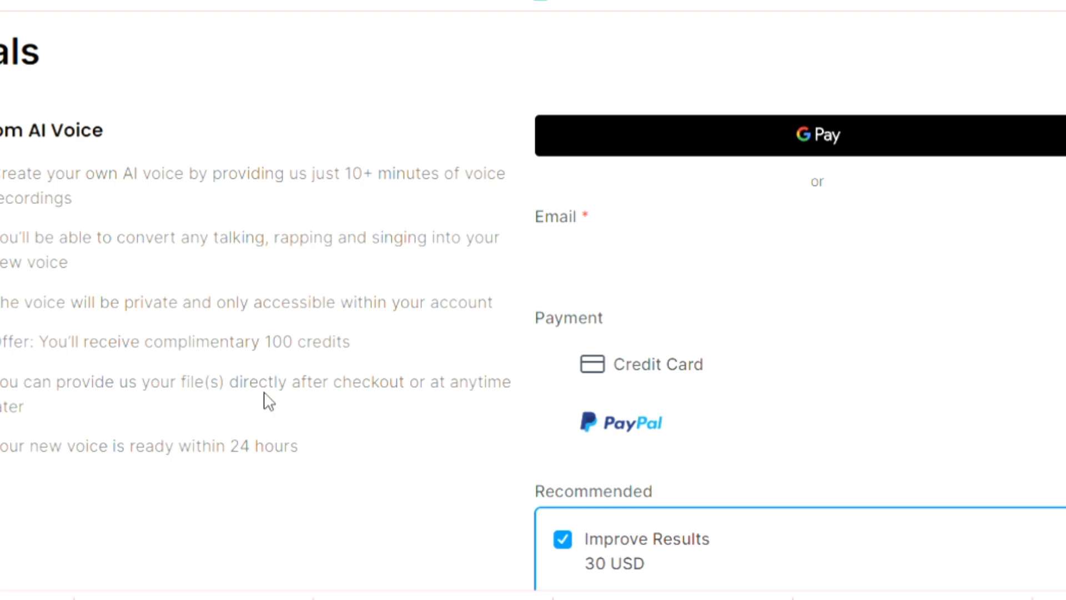
{"action": "mouse_move", "coordinate": [138, 347]}
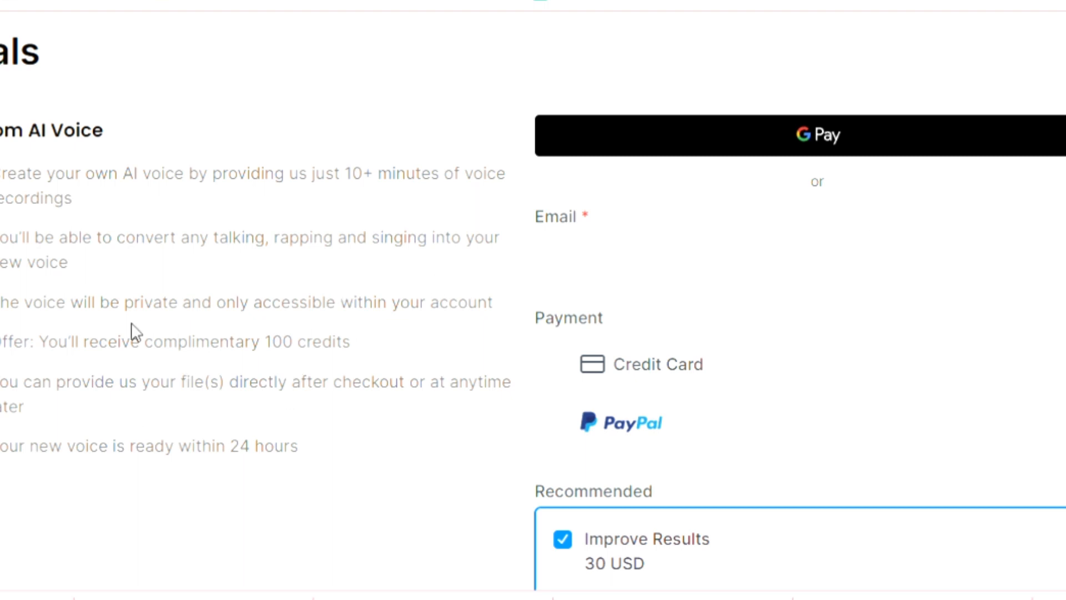
{"action": "scroll", "scroll_direction": "down", "scroll_amount": 3}
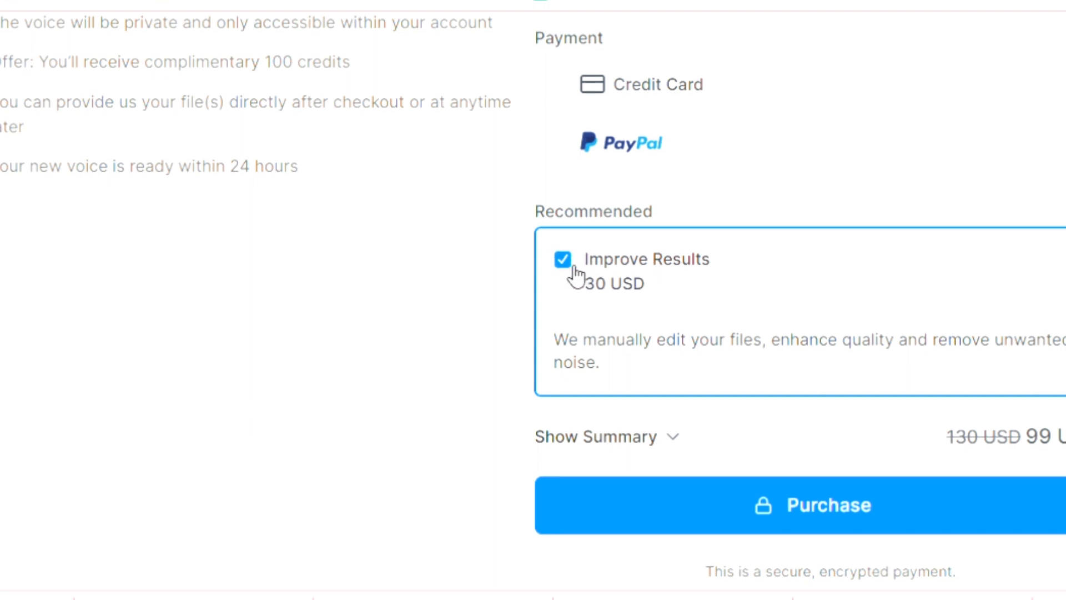
{"action": "mouse_move", "coordinate": [767, 539]}
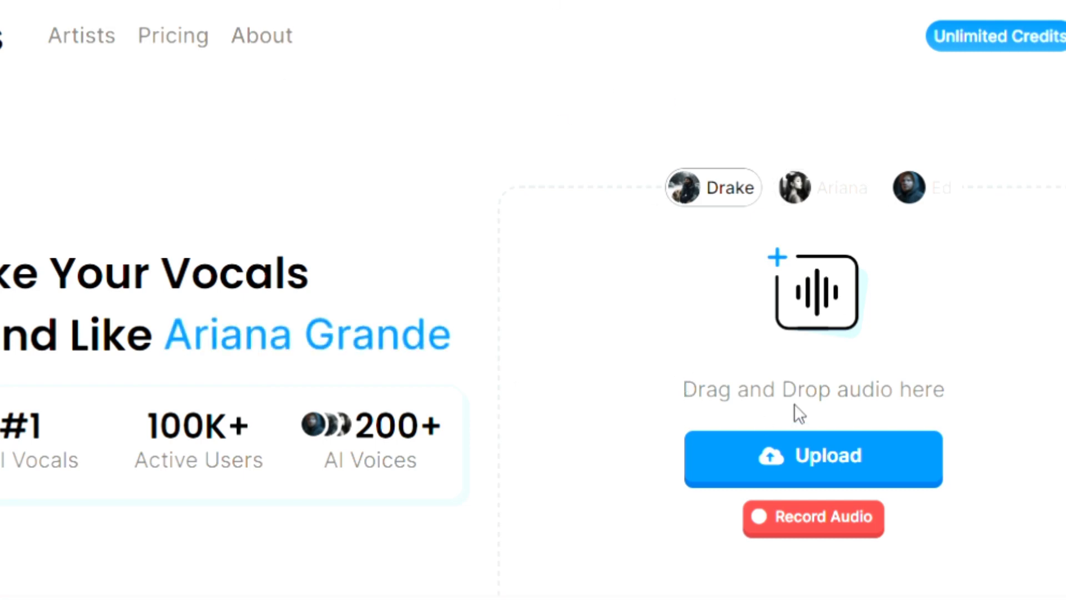
{"action": "mouse_move", "coordinate": [880, 297]}
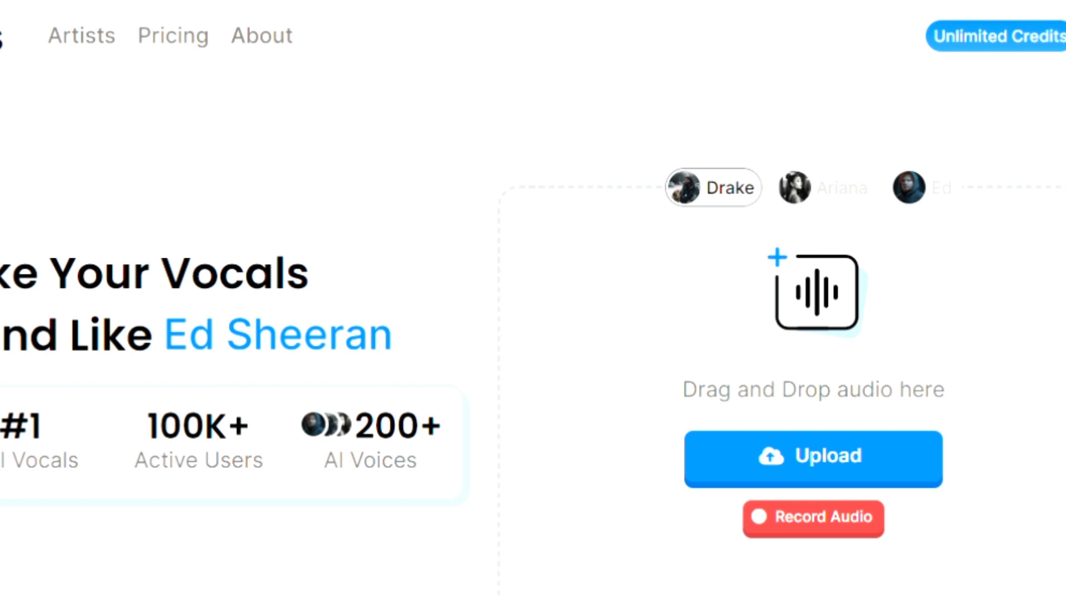
Step: Open the Artists catalogue and show the Gender filter's Female and Male choices
{"action": "left_click", "coordinate": [715, 186]}
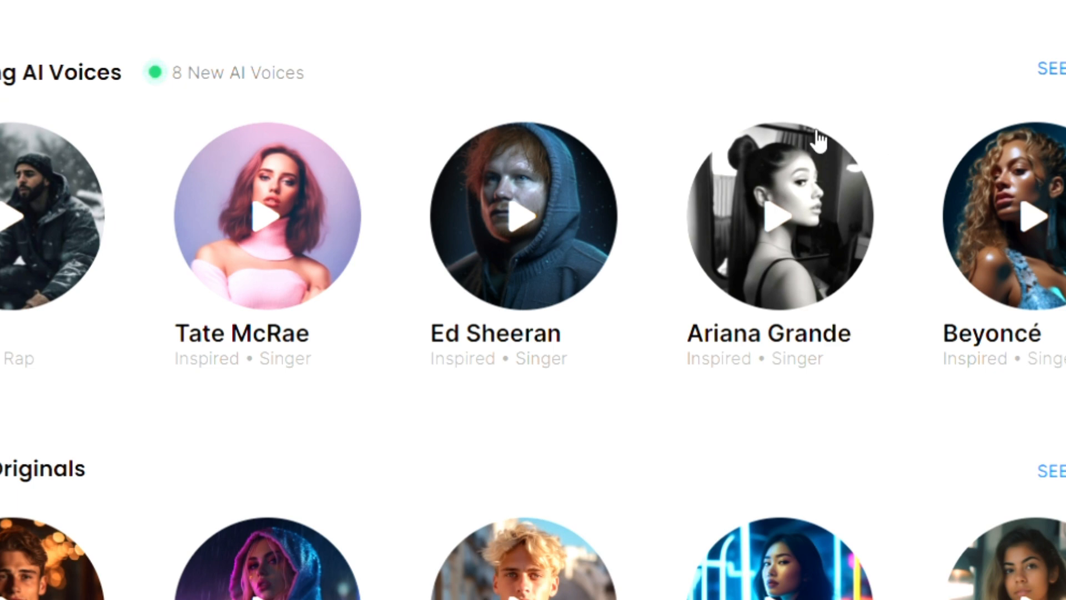
{"action": "mouse_move", "coordinate": [166, 380]}
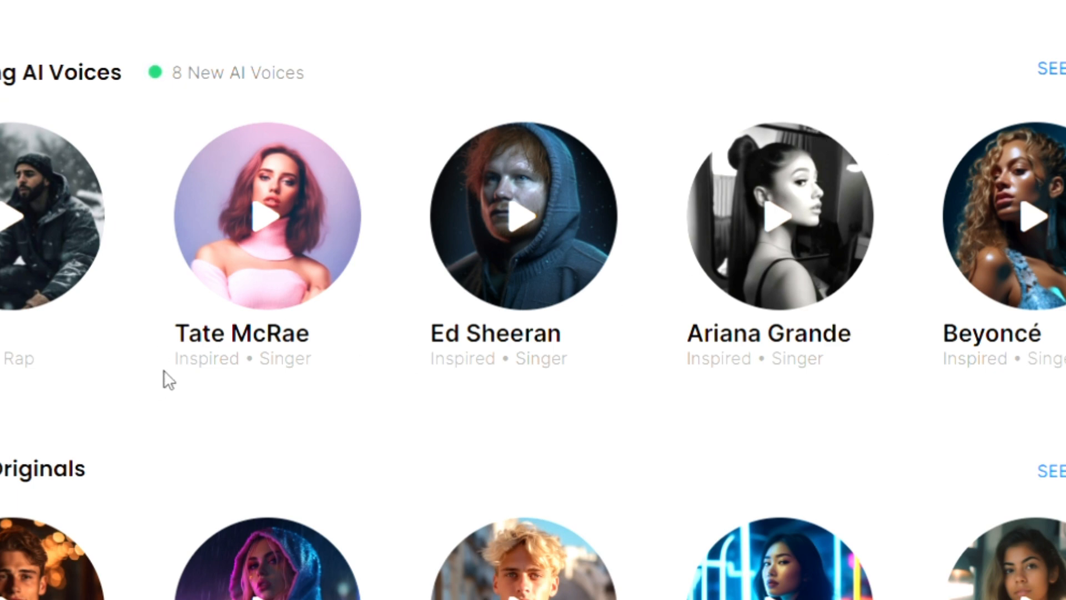
{"action": "mouse_move", "coordinate": [733, 344]}
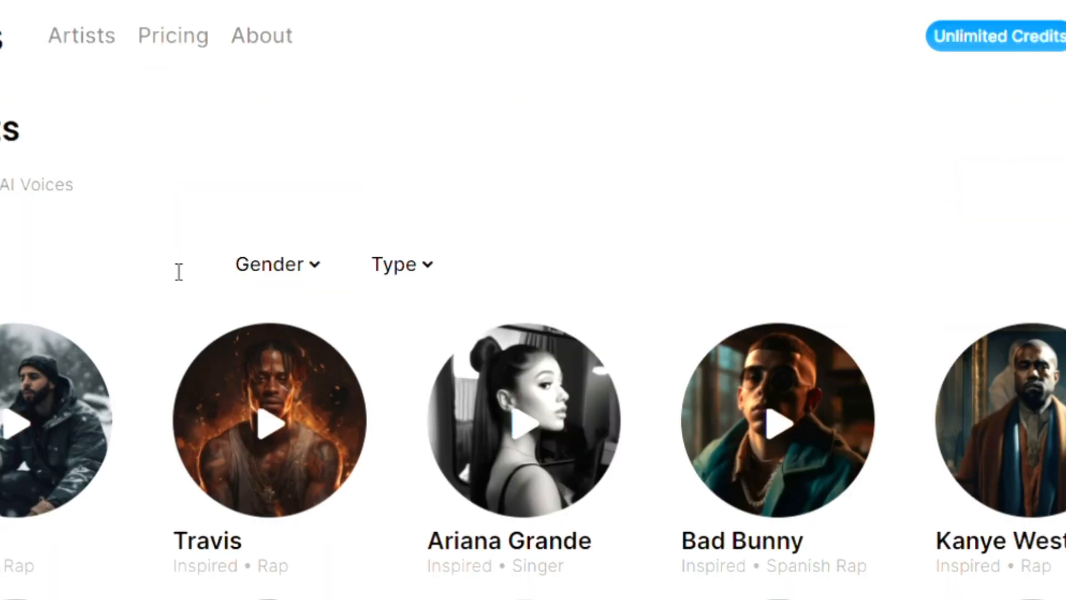
{"action": "left_click", "coordinate": [277, 264]}
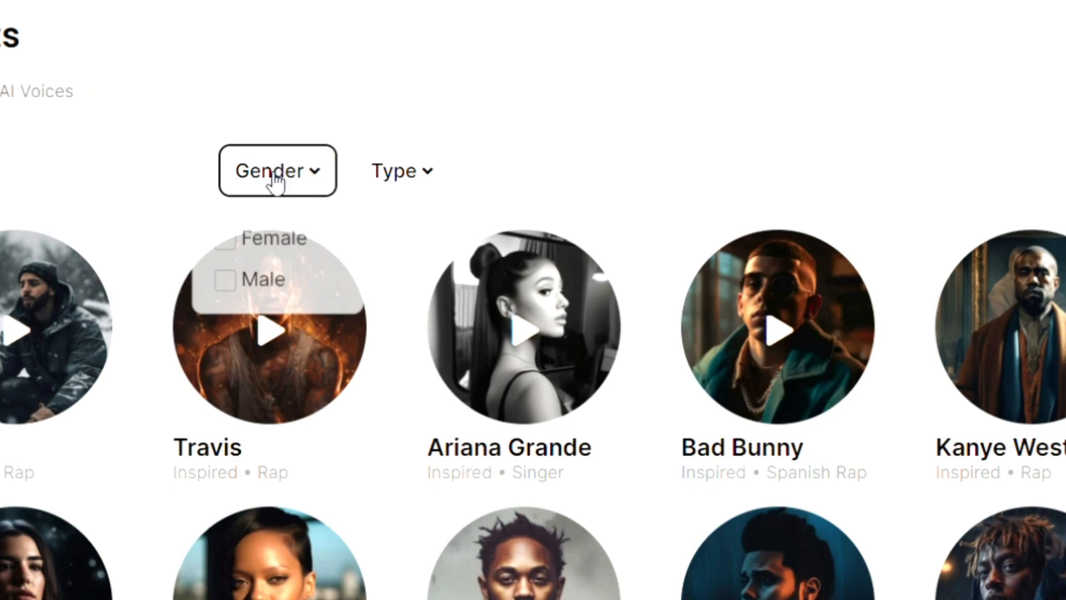